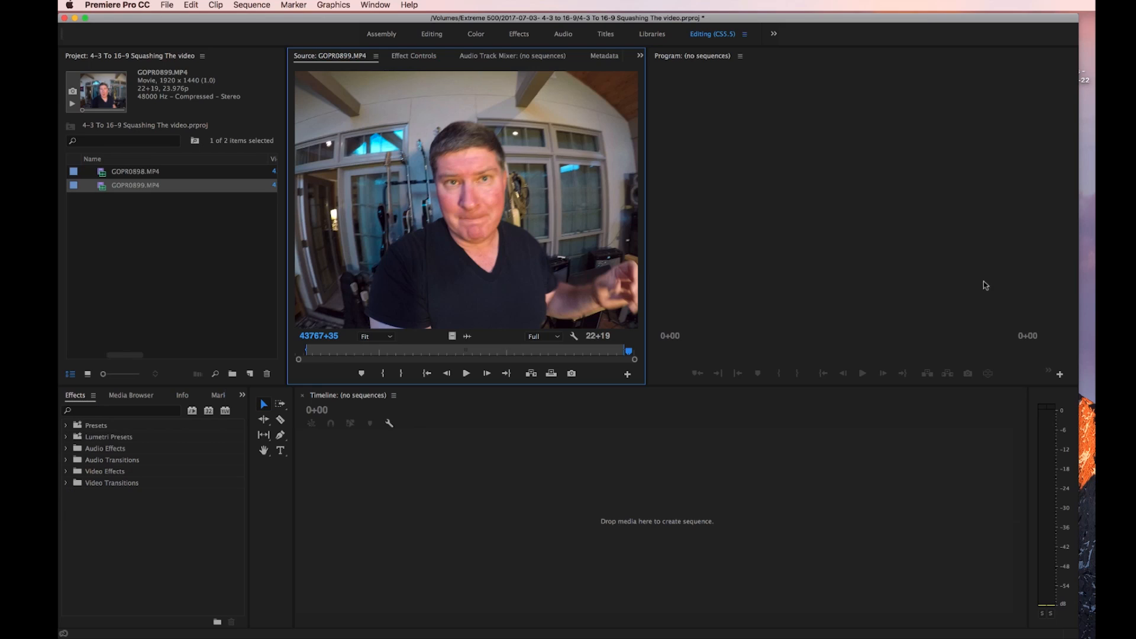
mouse_move(142, 242)
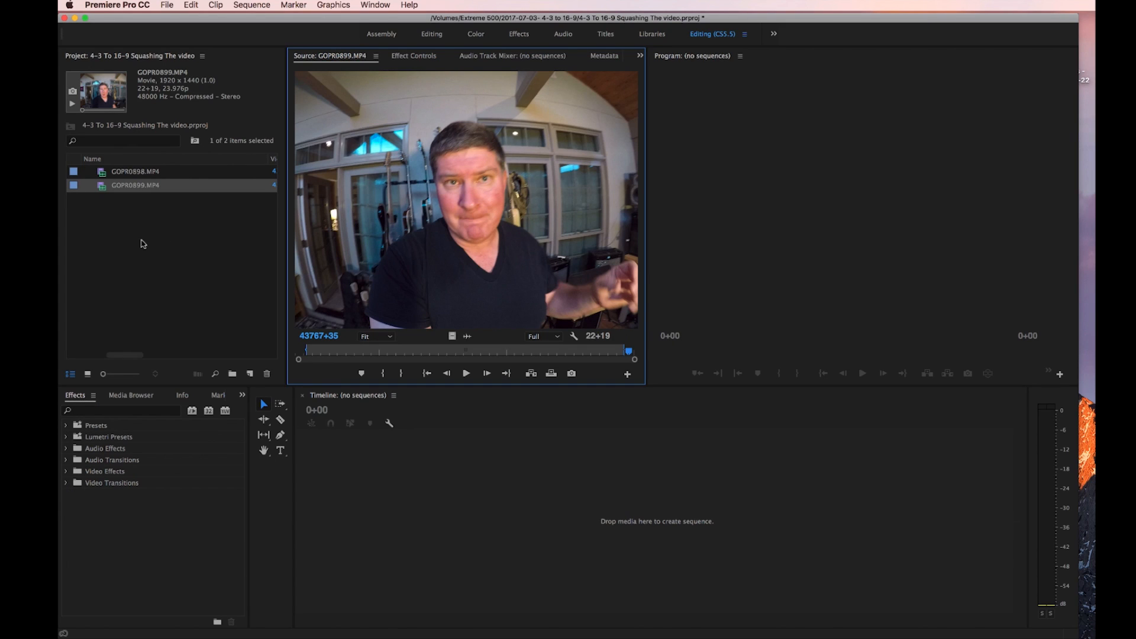
Step: Create Sequence 01 from the AVCHD 1080p24 preset via New Item > Sequence
right_click(142, 242)
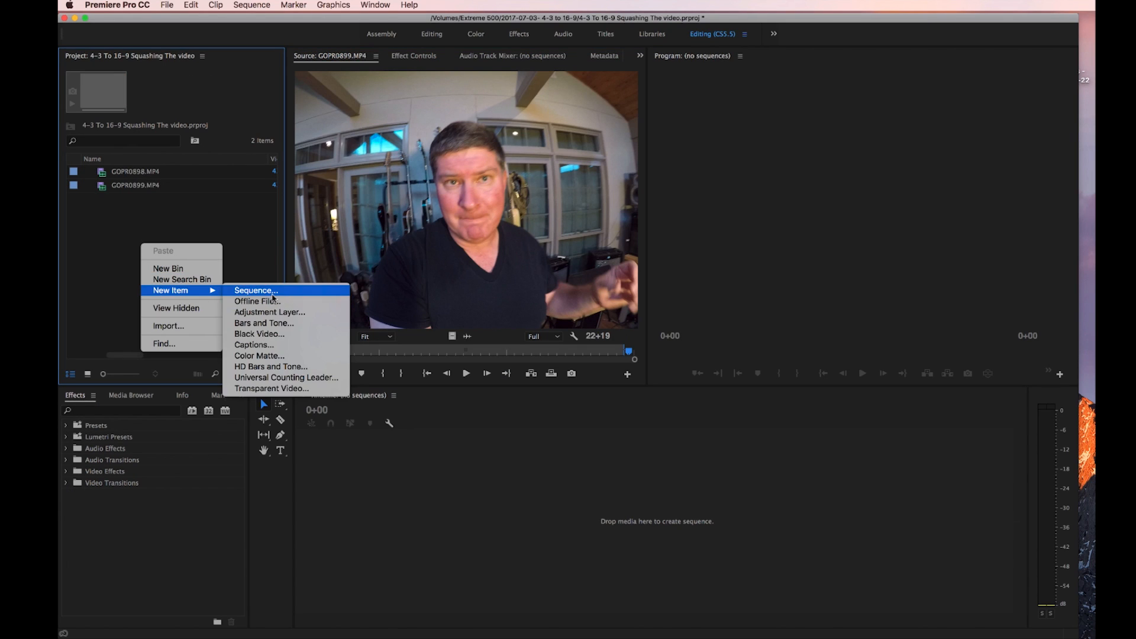
mouse_move(205, 294)
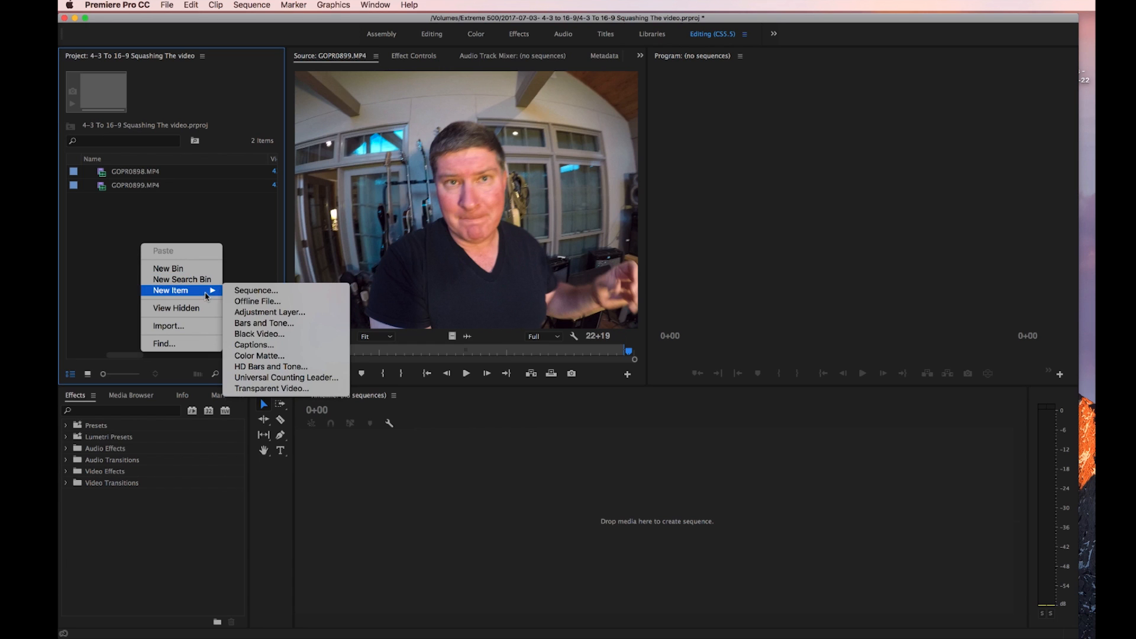
left_click(256, 289)
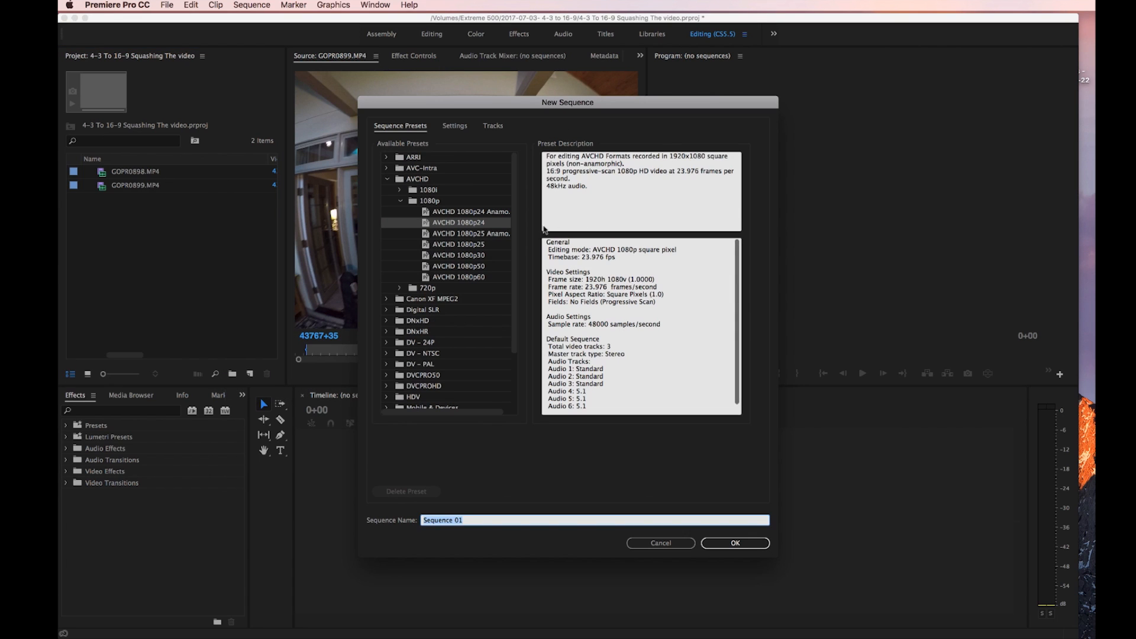
mouse_move(499, 228)
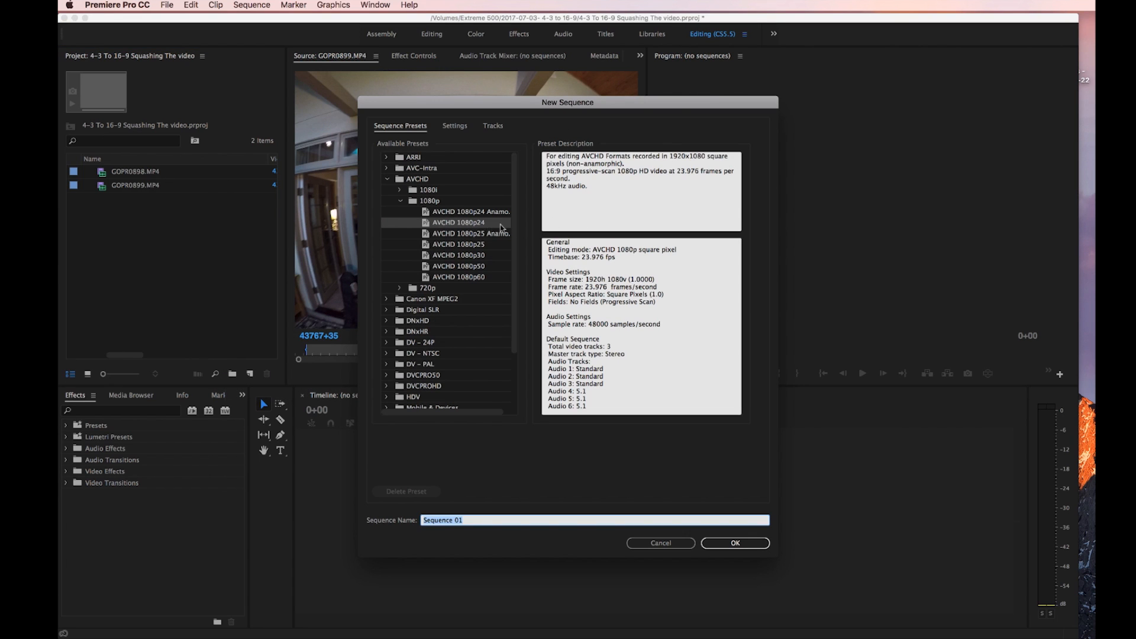
mouse_move(561, 195)
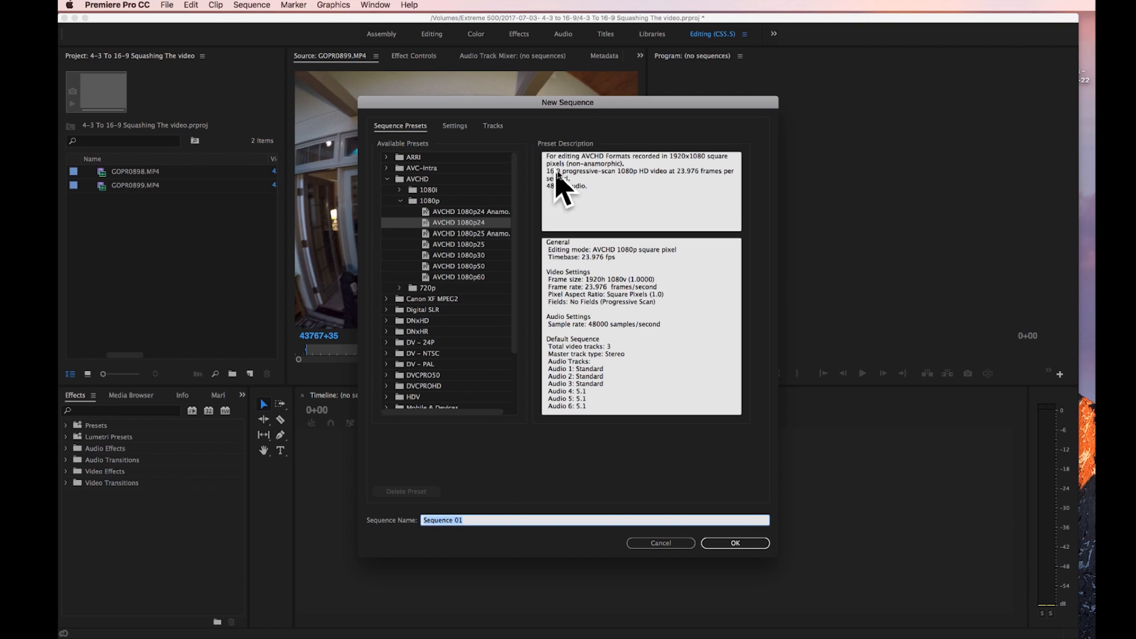
mouse_move(675, 160)
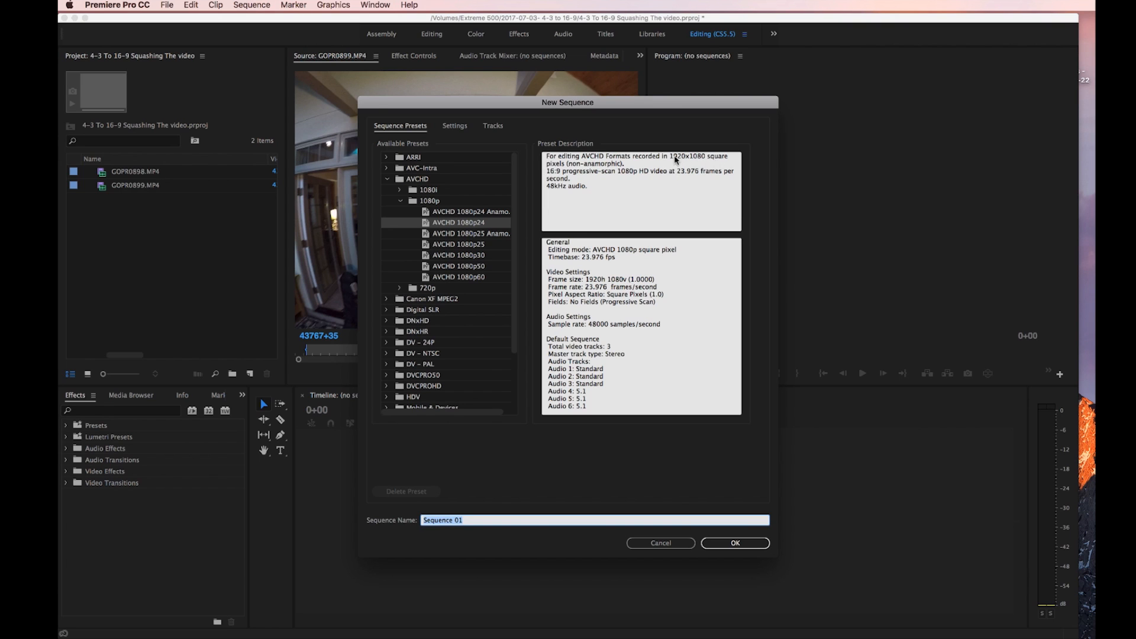
mouse_move(689, 537)
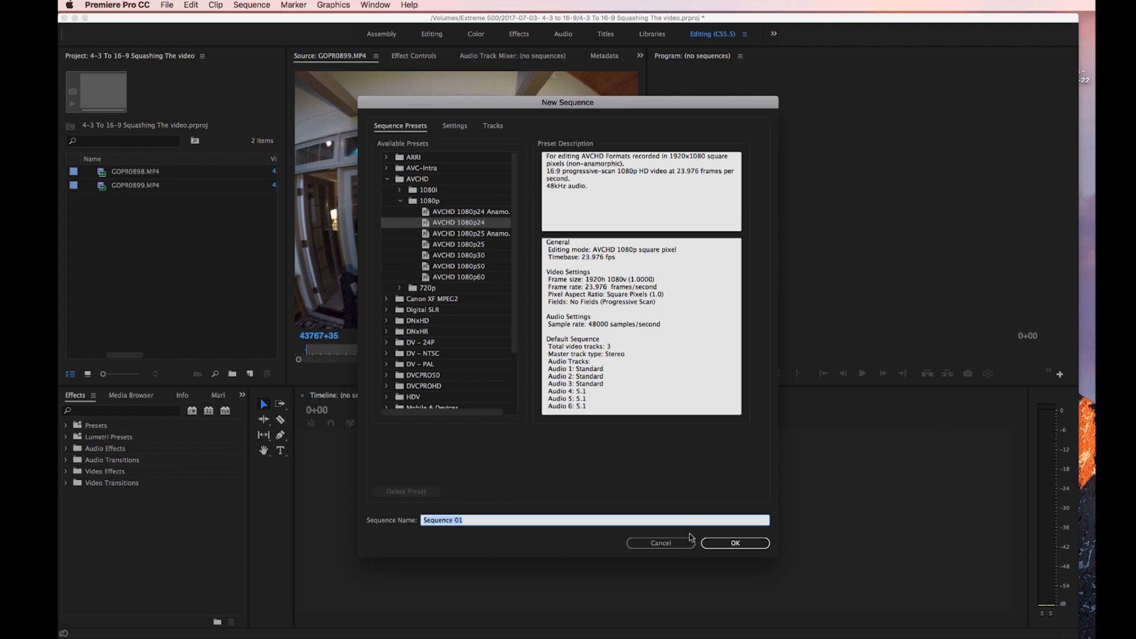
left_click(734, 543)
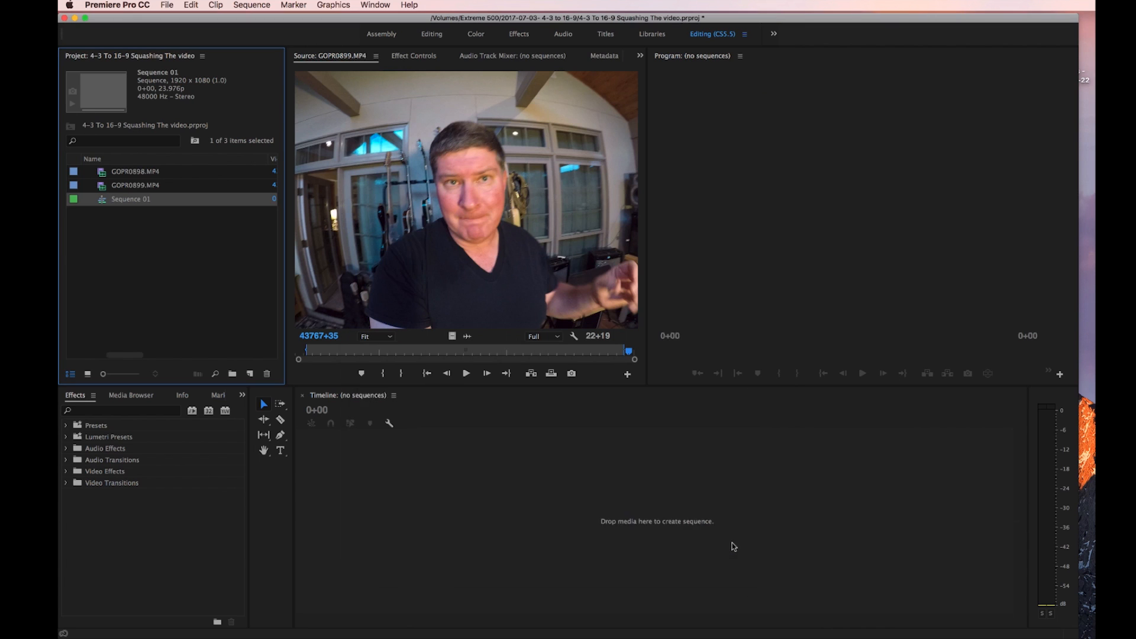
Step: Drop the 1920x1440 GoPro couch clip onto V1 of Sequence 01, keeping existing 1080p settings
double_click(130, 198)
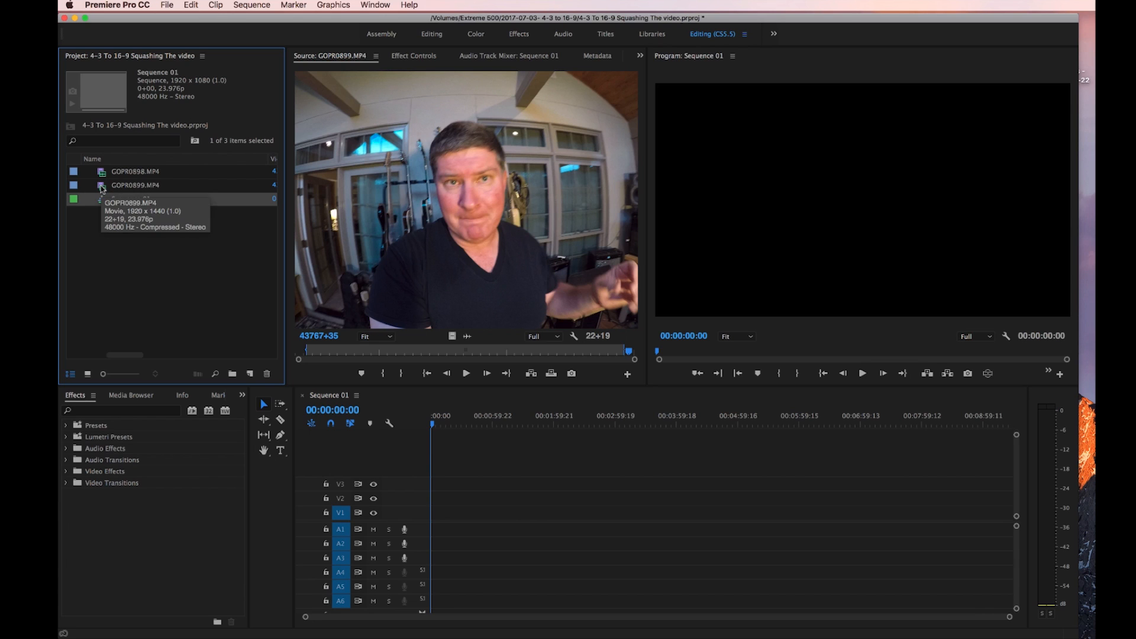
left_click_drag(135, 184, 441, 518)
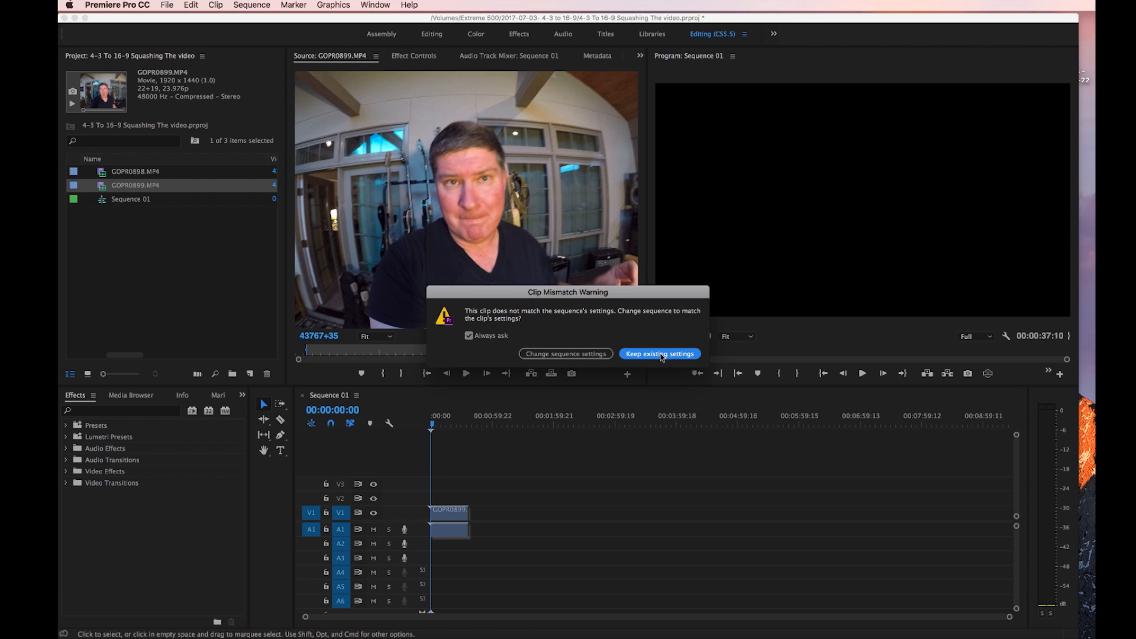
left_click(659, 354)
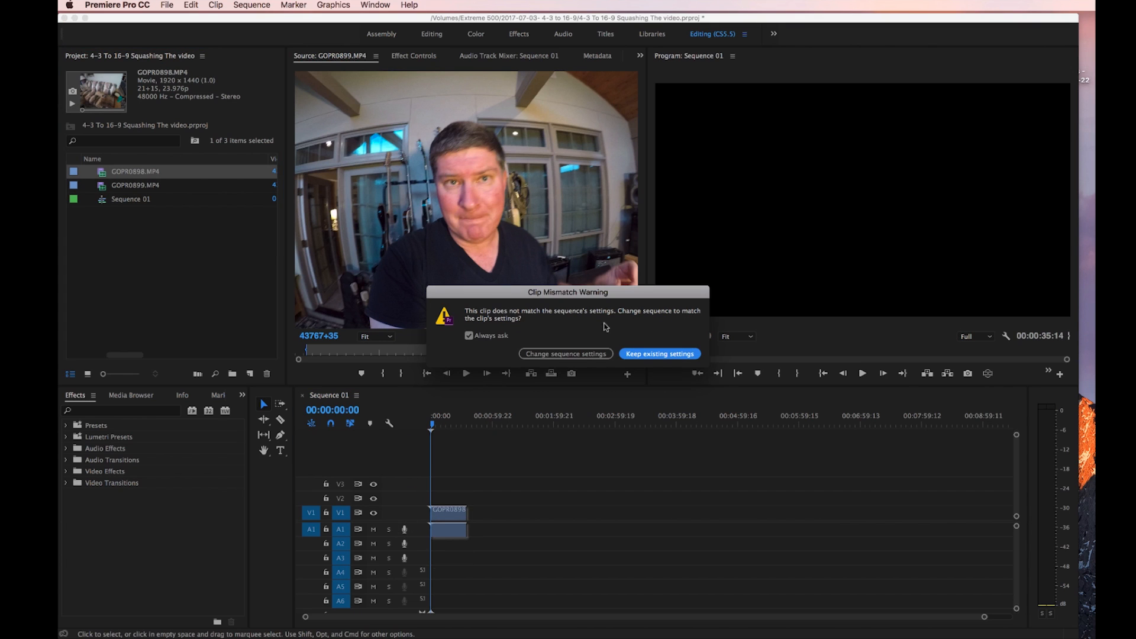
left_click(658, 353)
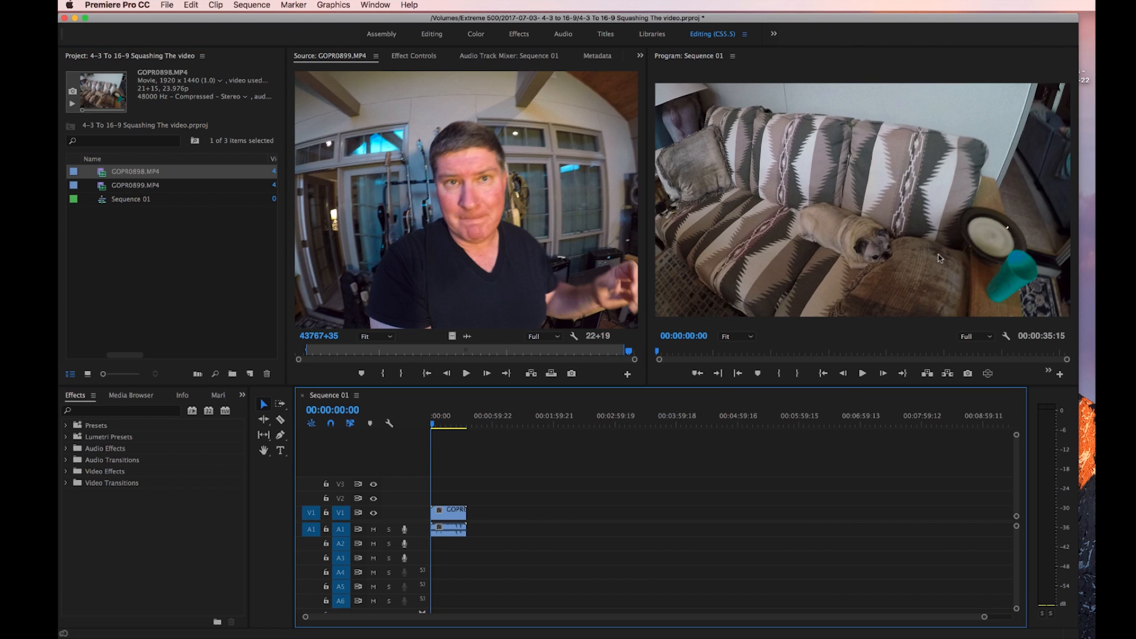
mouse_move(860, 252)
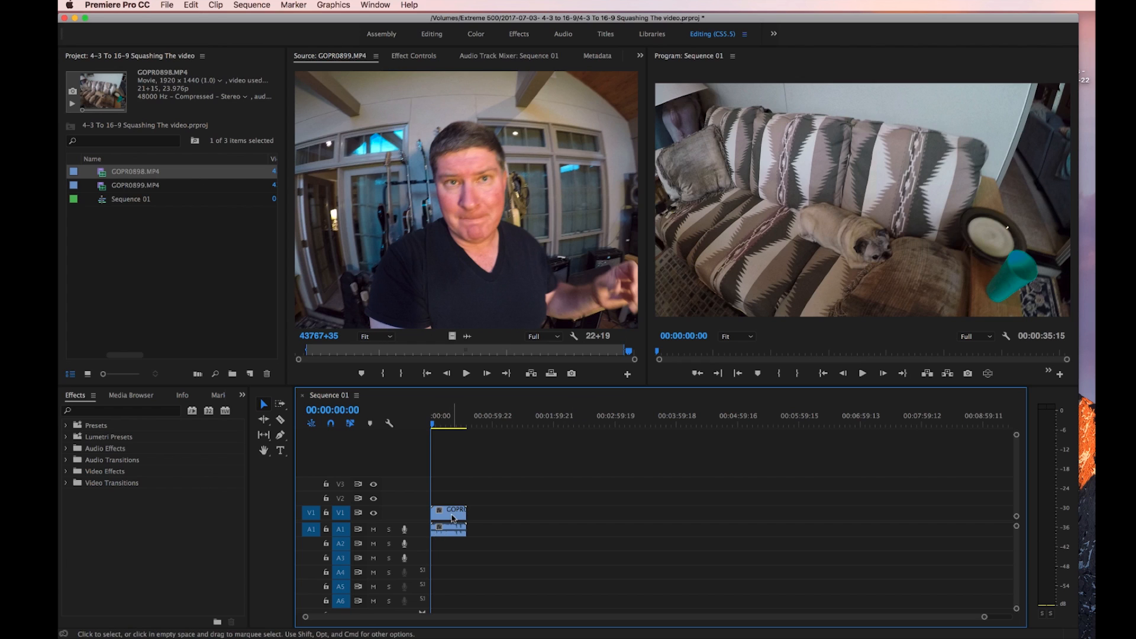
left_click(450, 516)
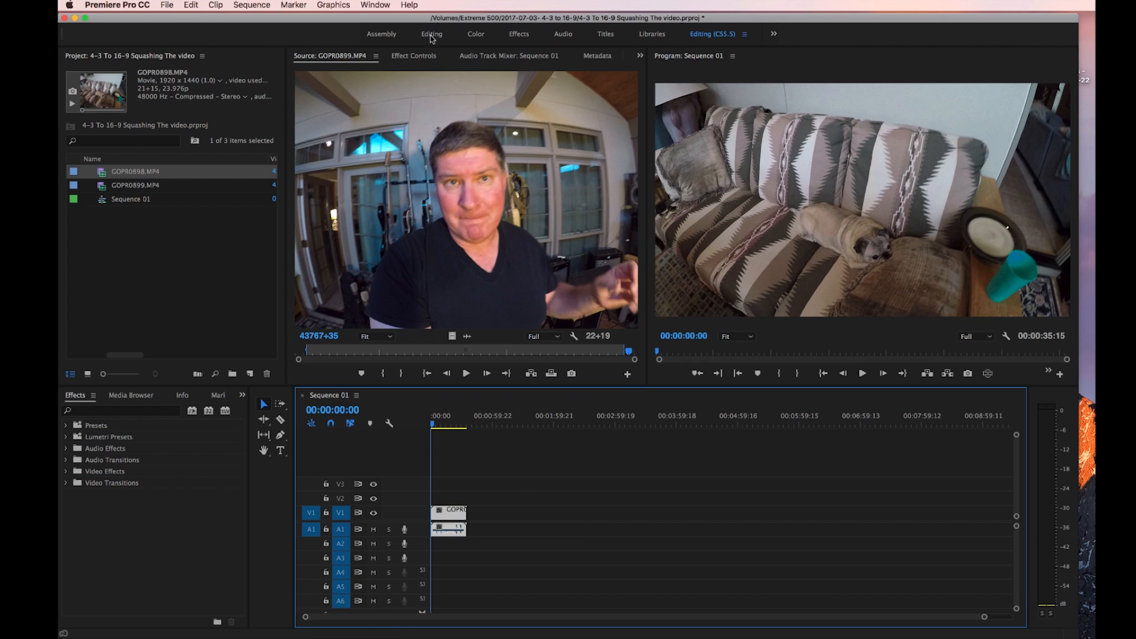
mouse_move(414, 60)
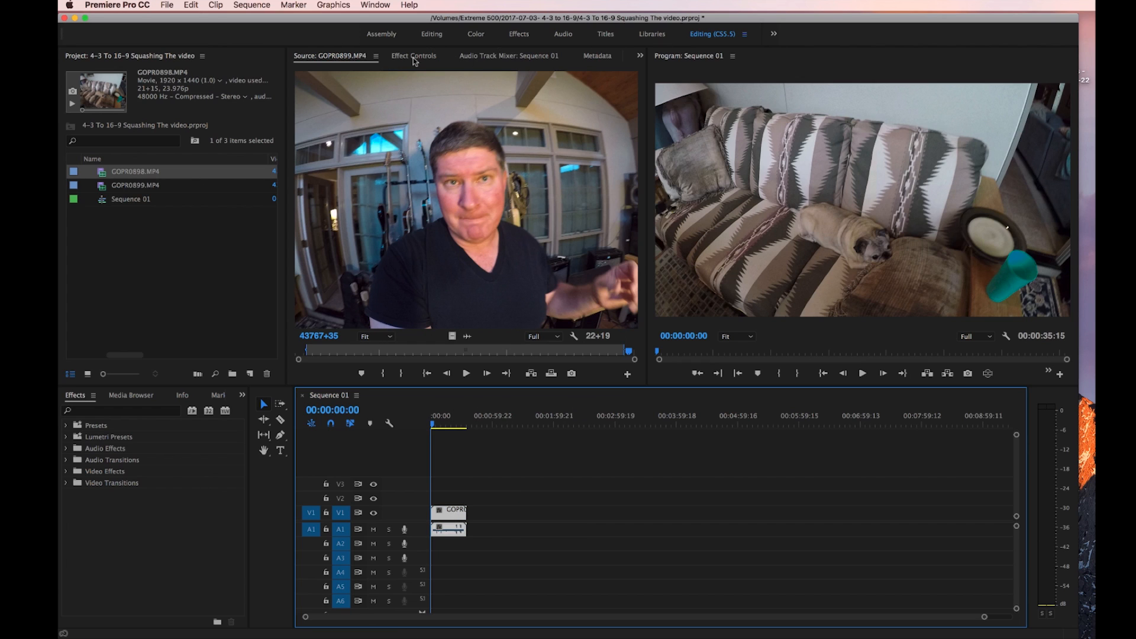
left_click(414, 56)
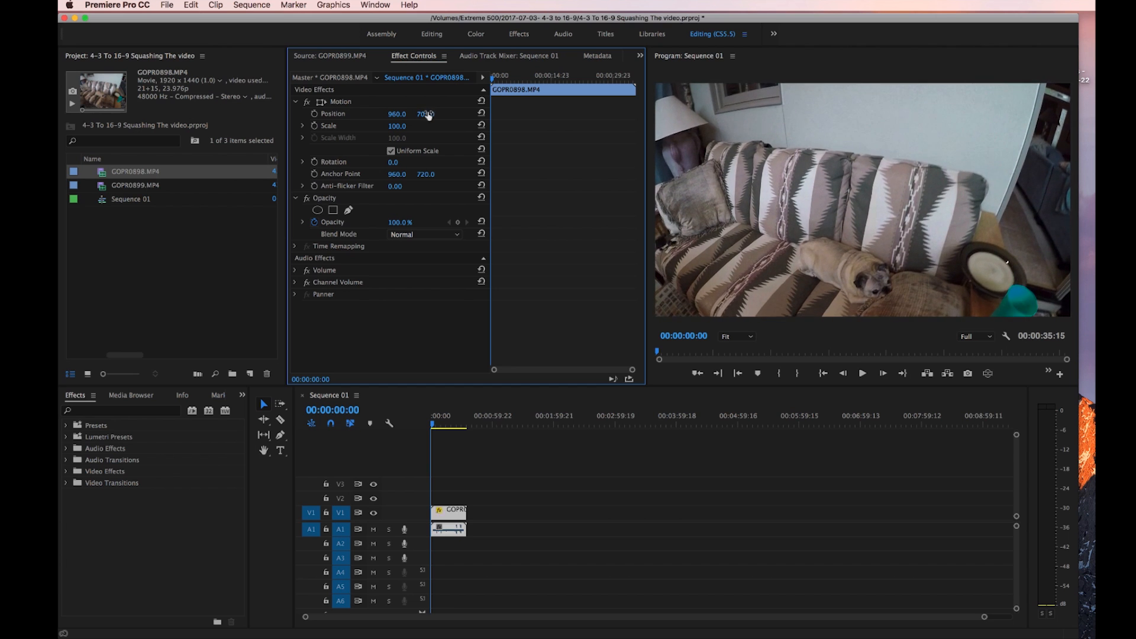
left_click_drag(425, 114, 425, 113)
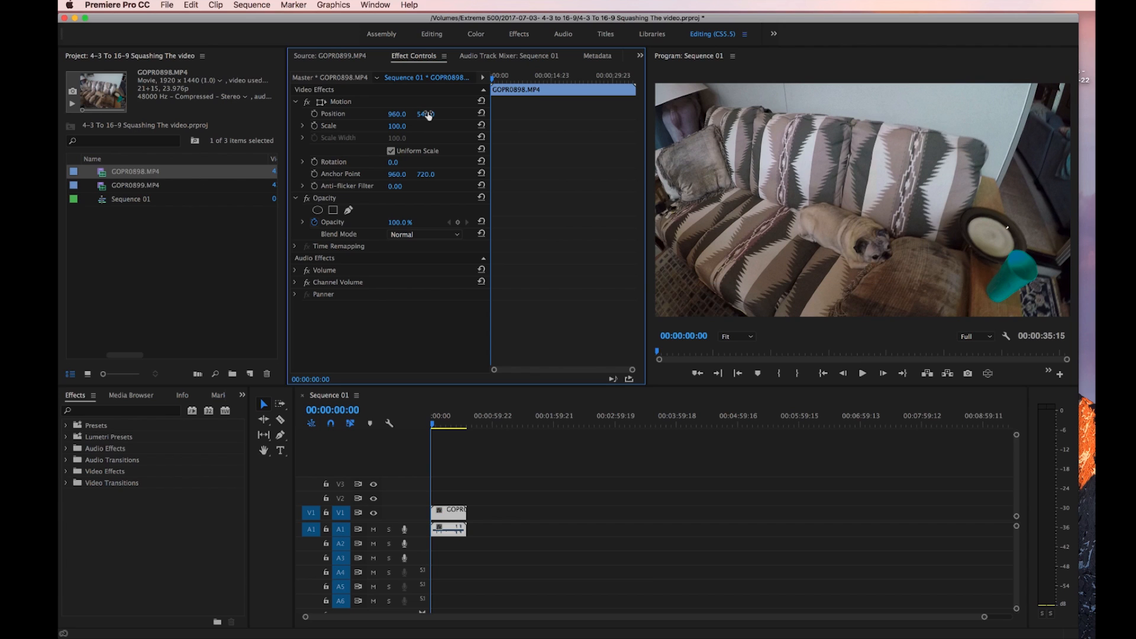
left_click(425, 113)
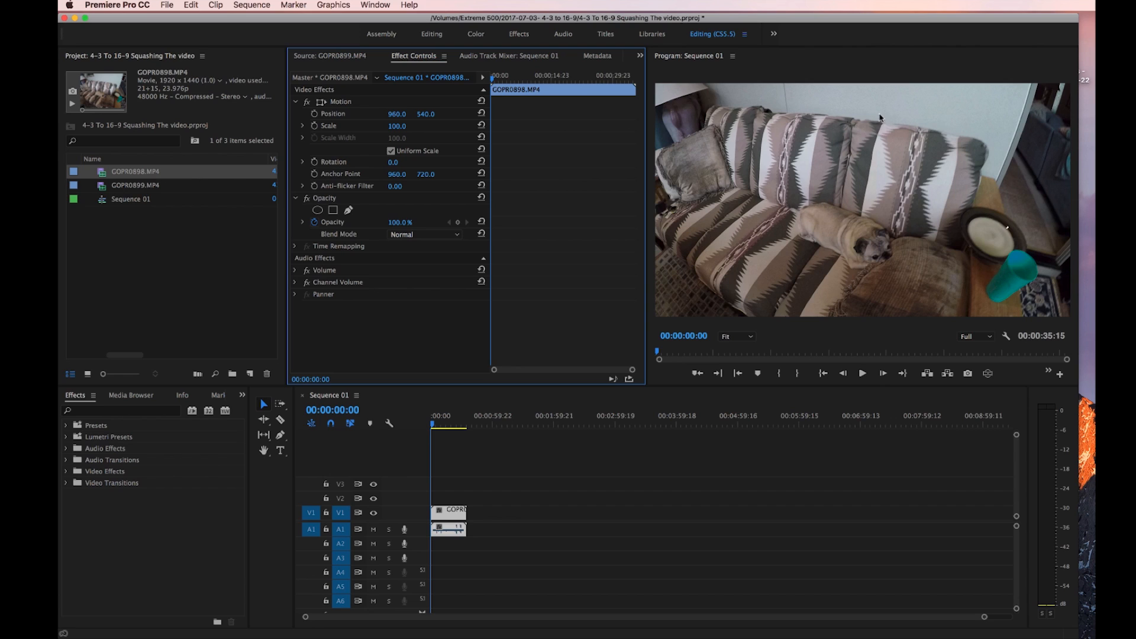
mouse_move(971, 256)
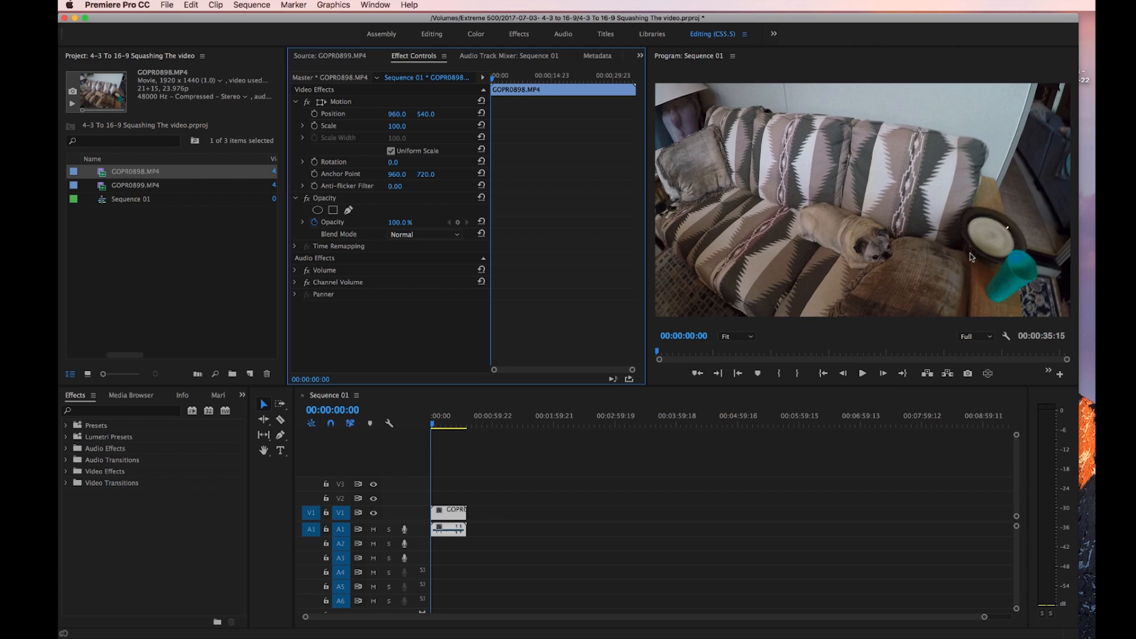
mouse_move(776, 256)
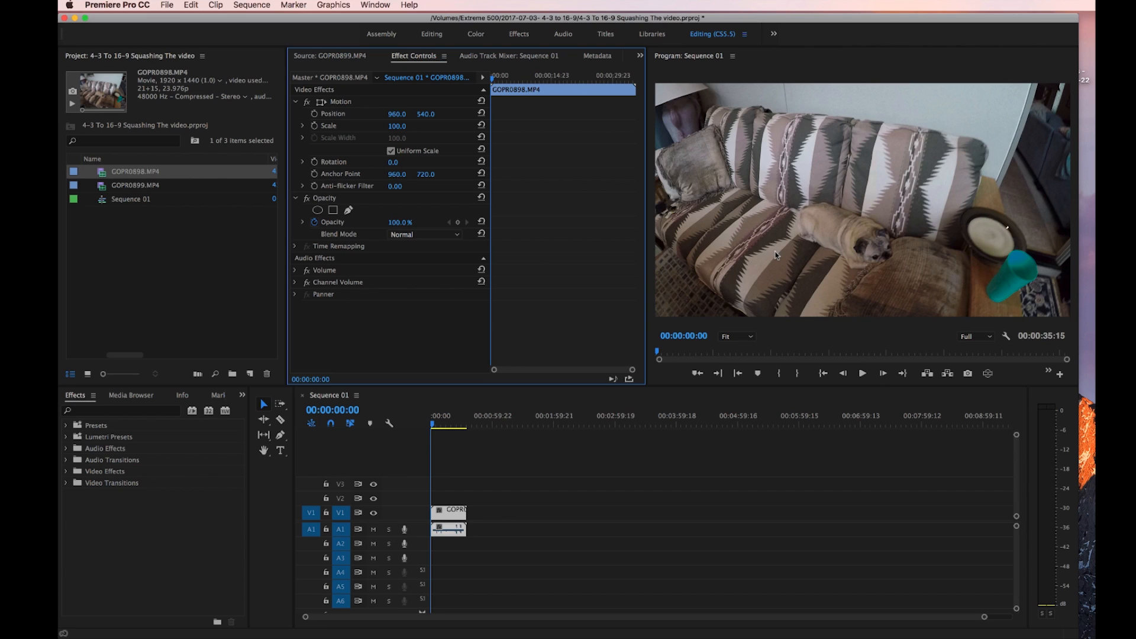
mouse_move(870, 294)
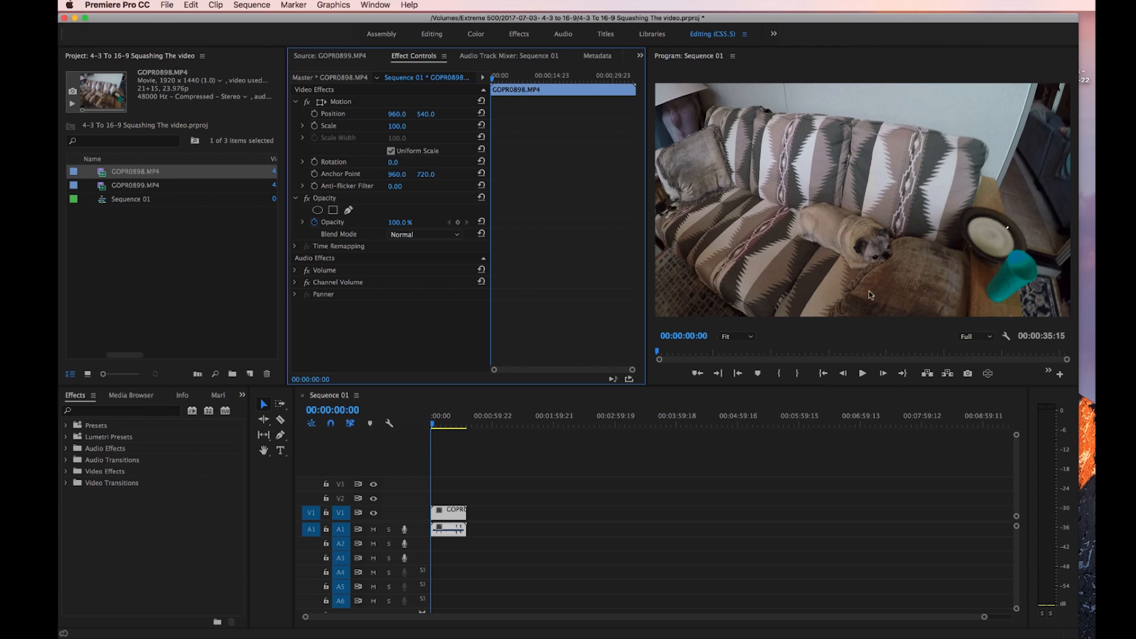
mouse_move(300, 129)
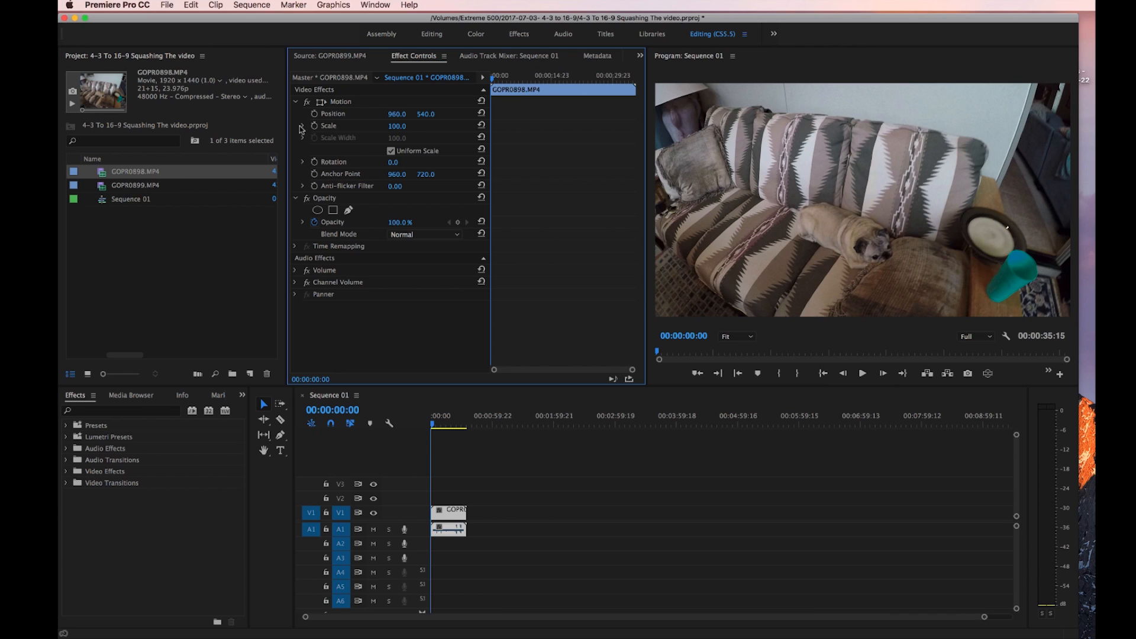
Step: Turn off Uniform Scale on the couch clip and set Scale Height to 75.0
left_click(302, 126)
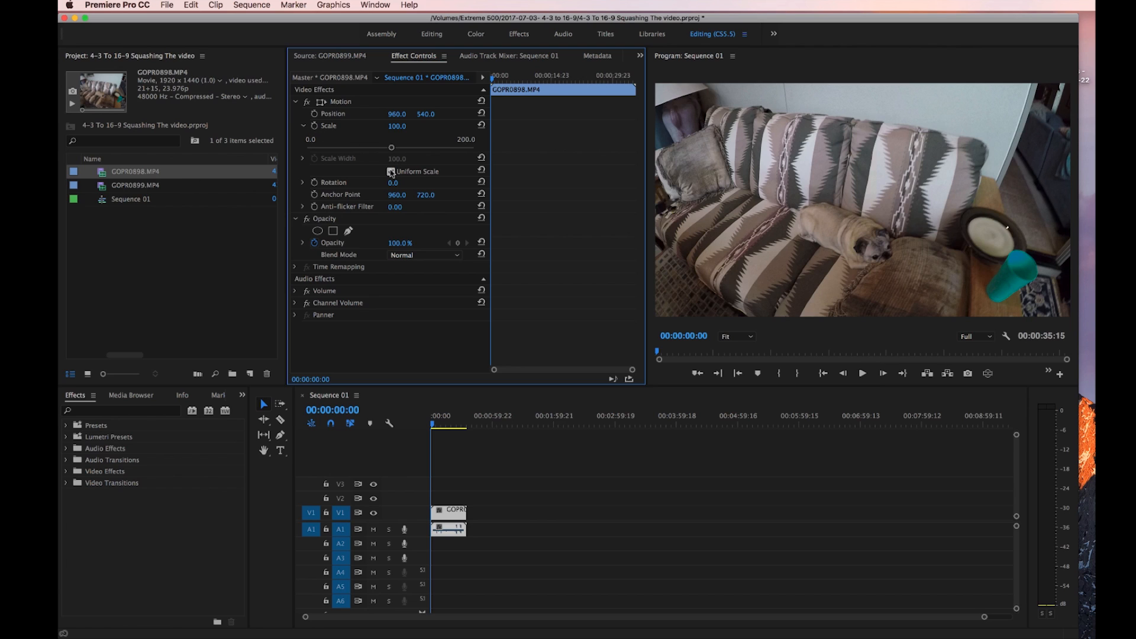
left_click(392, 171)
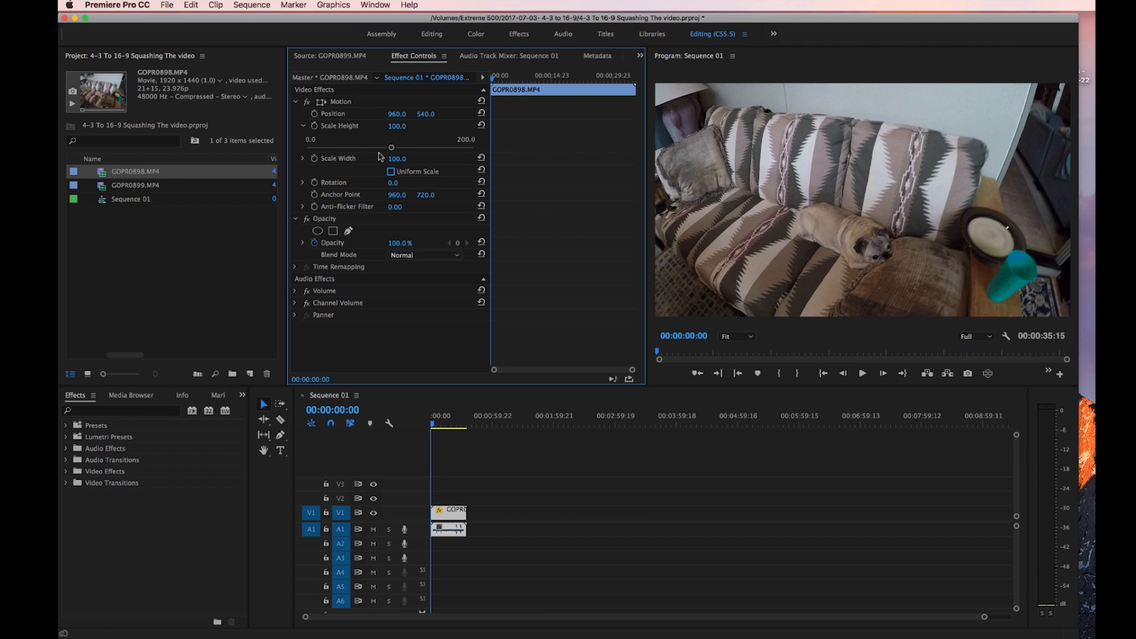
mouse_move(398, 154)
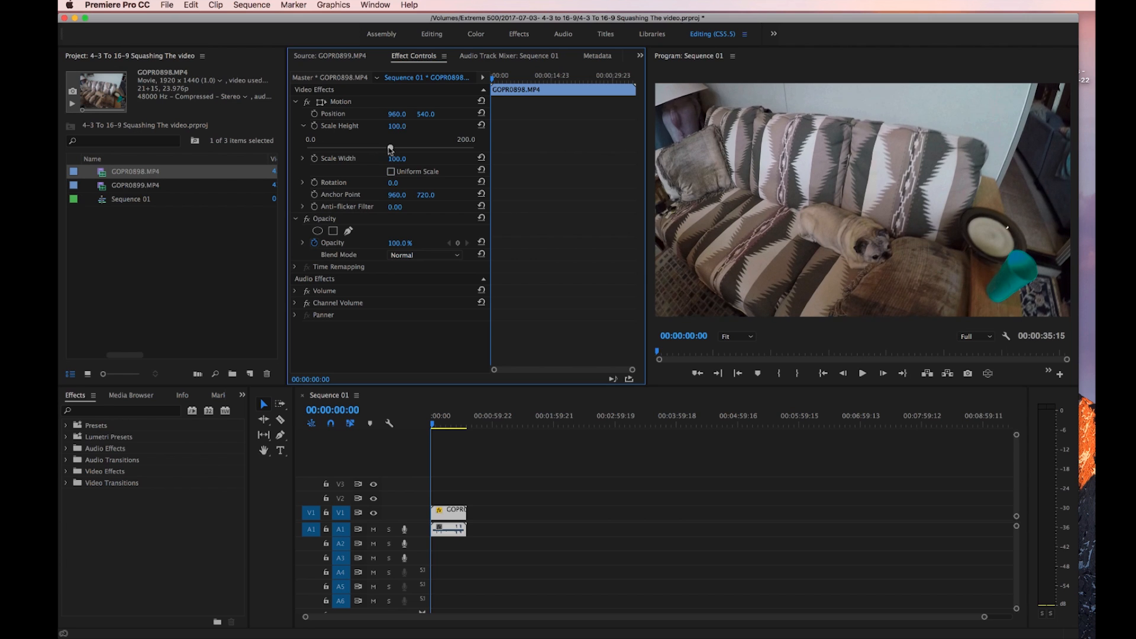
left_click_drag(397, 139, 370, 140)
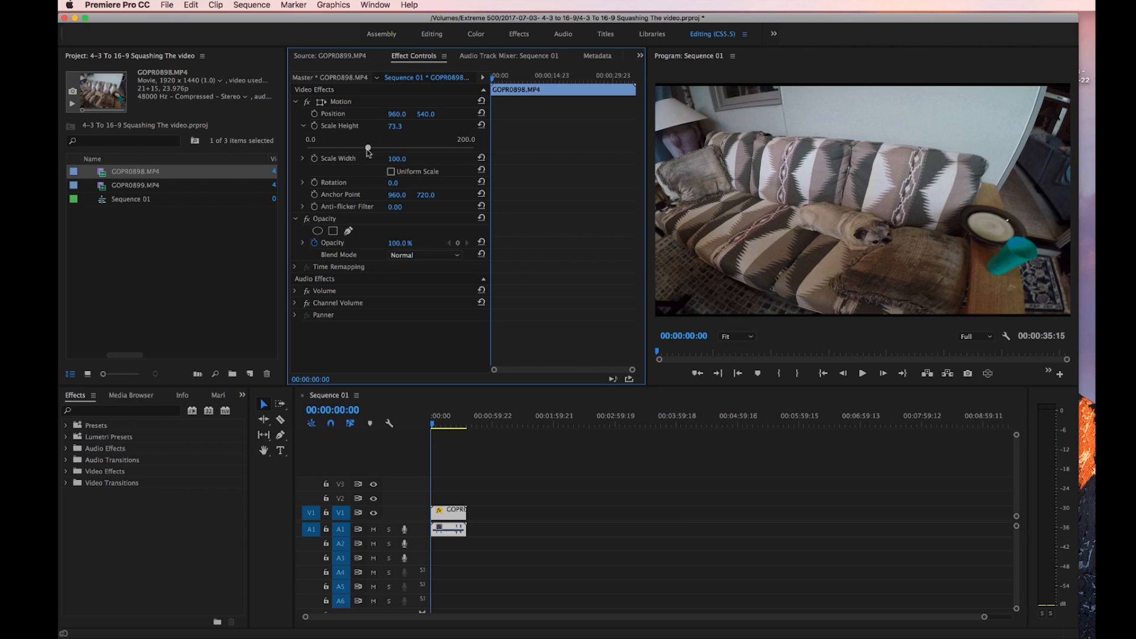
left_click_drag(367, 139, 369, 140)
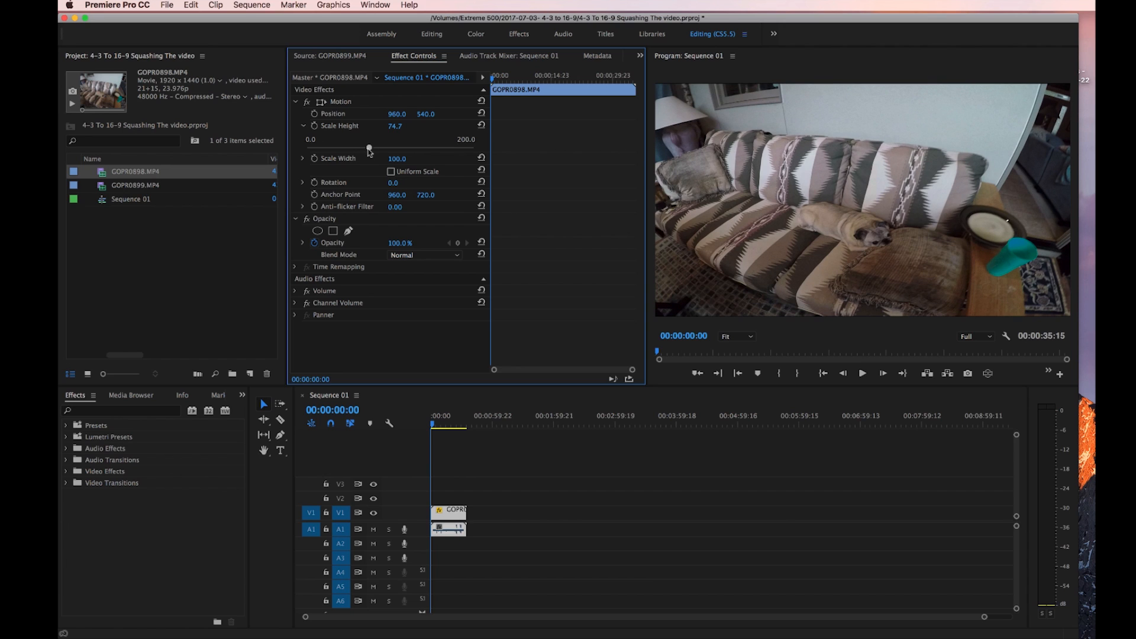
left_click_drag(368, 147, 371, 146)
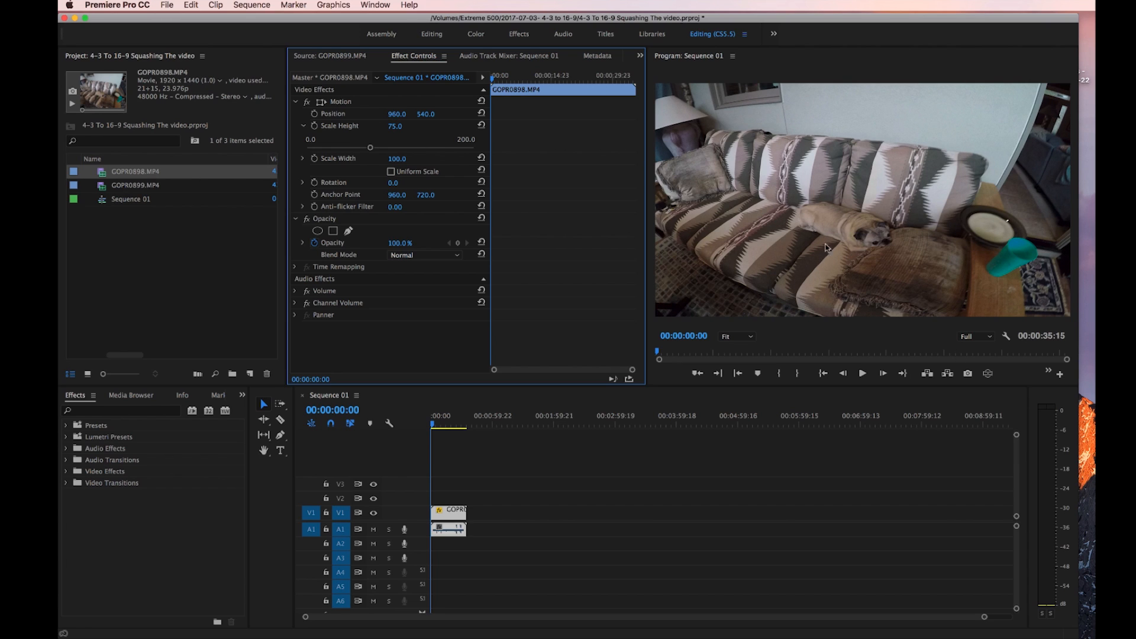
left_click(433, 422)
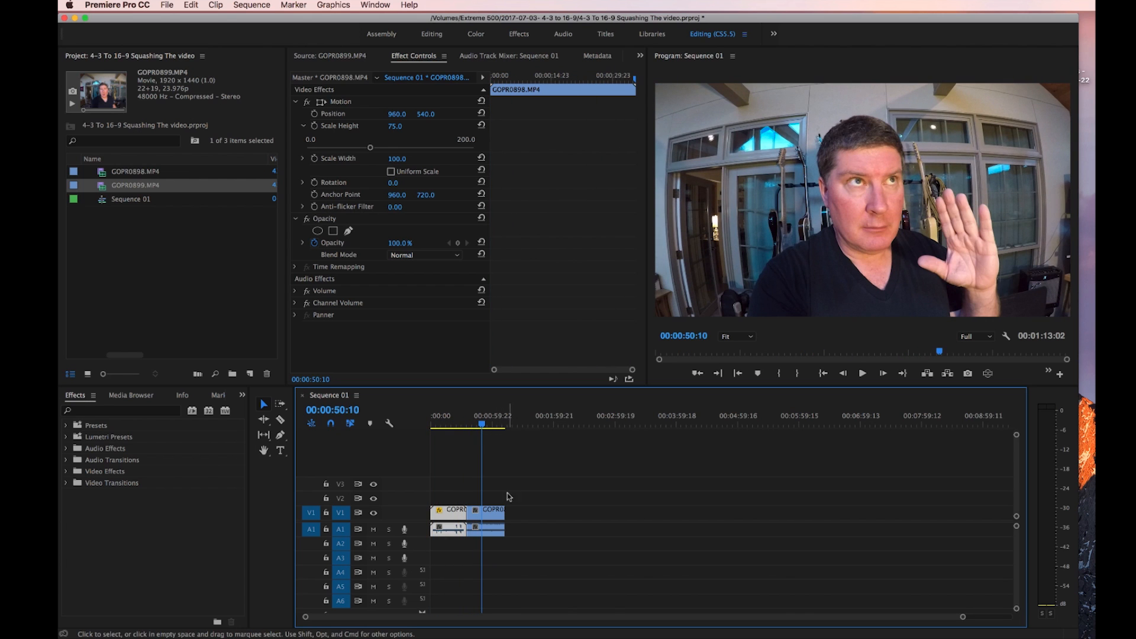
mouse_move(485, 522)
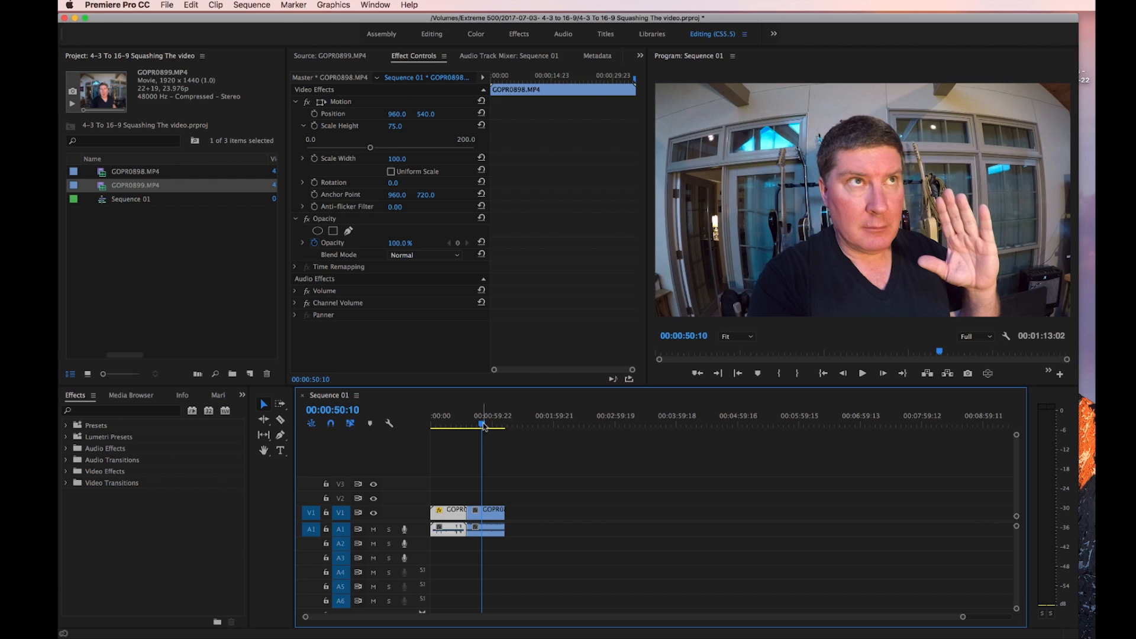
Step: Select GOPR0899 in the timeline to load its motion settings in Effect Controls
left_click(472, 417)
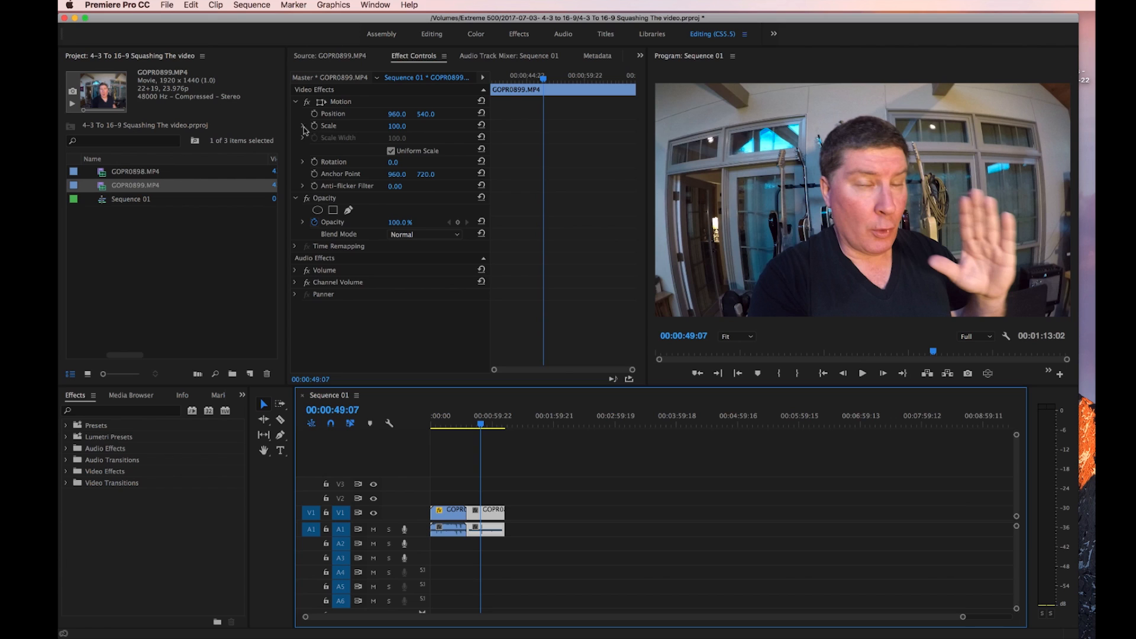
Step: Turn off Uniform Scale on GOPR0899, leave scale at 100 and move Position Y to 464
left_click(301, 125)
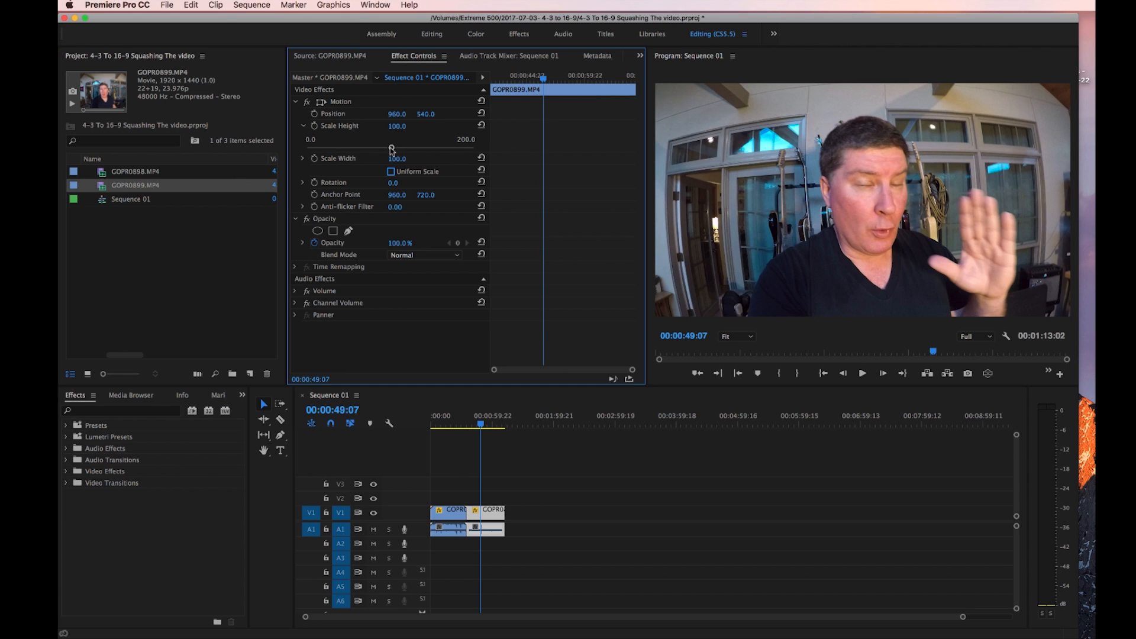
left_click_drag(398, 125, 371, 149)
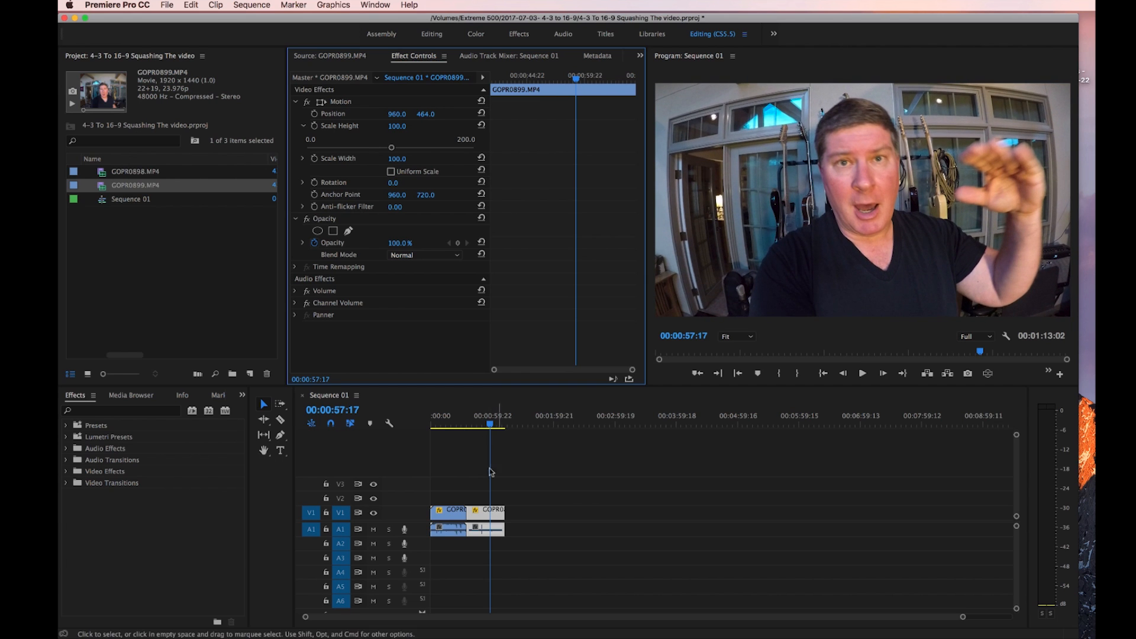
Step: Move the playhead back into the couch clip and scrub through the squashed pug shot
left_click(454, 425)
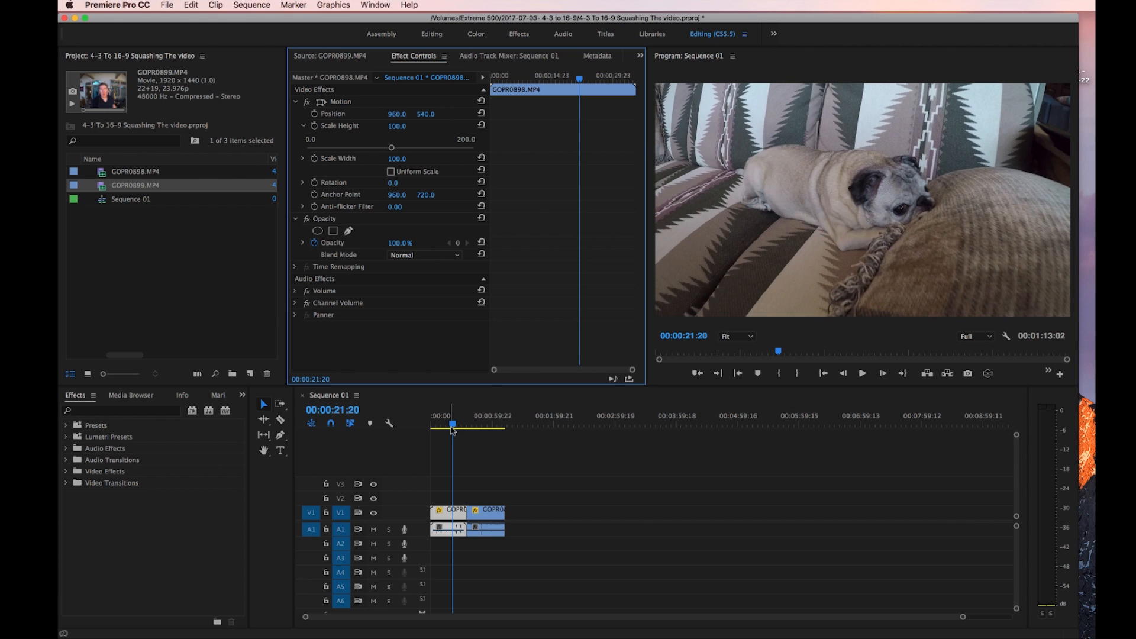
left_click_drag(452, 425, 441, 425)
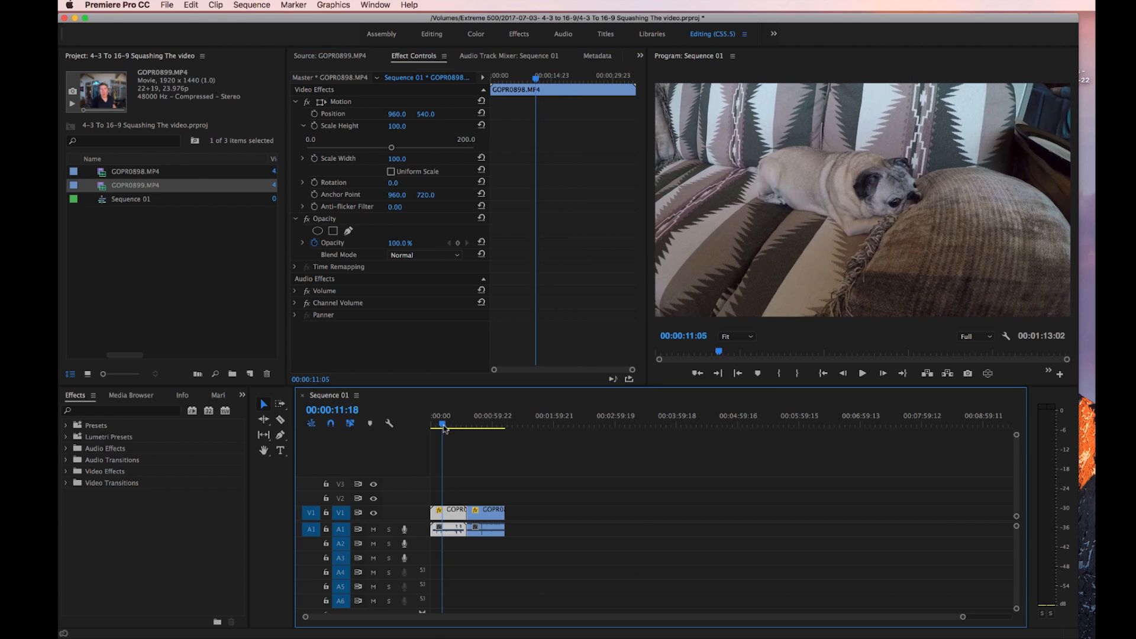